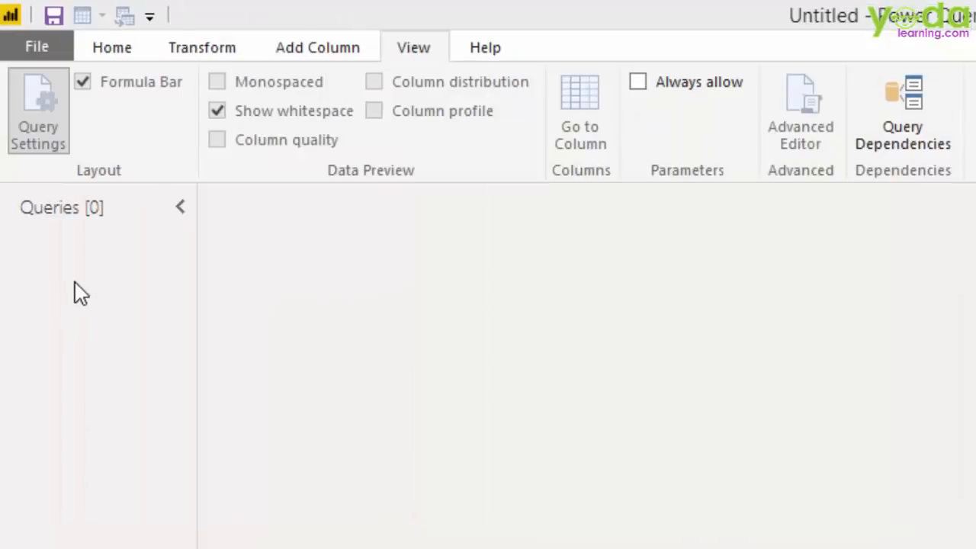
Add a new blank query, Query1, from the Queries pane context menu
right_click(83, 282)
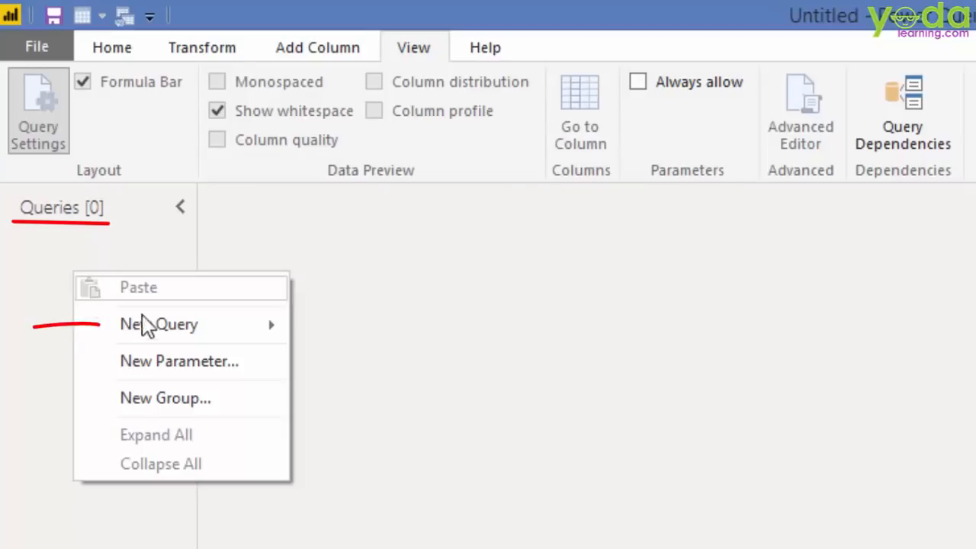
mouse_move(159, 323)
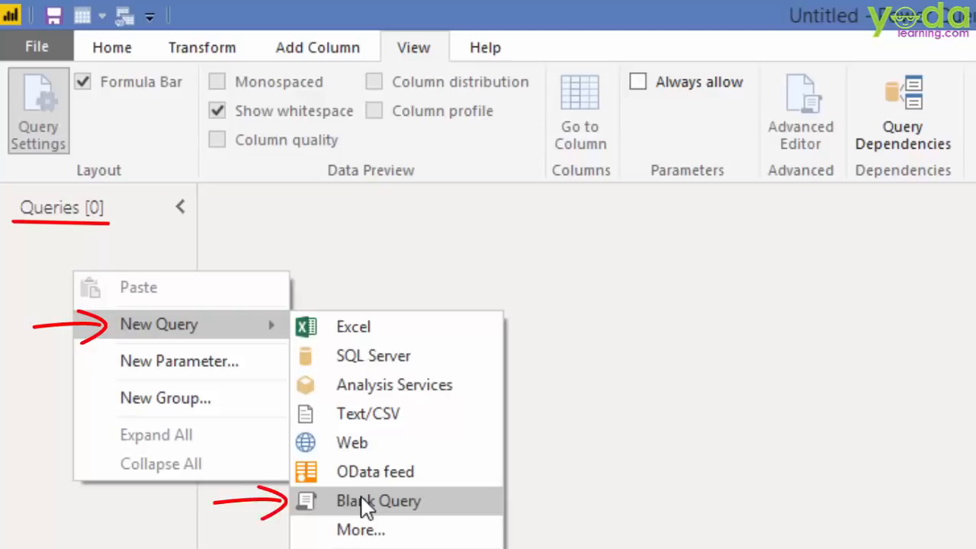
left_click(379, 500)
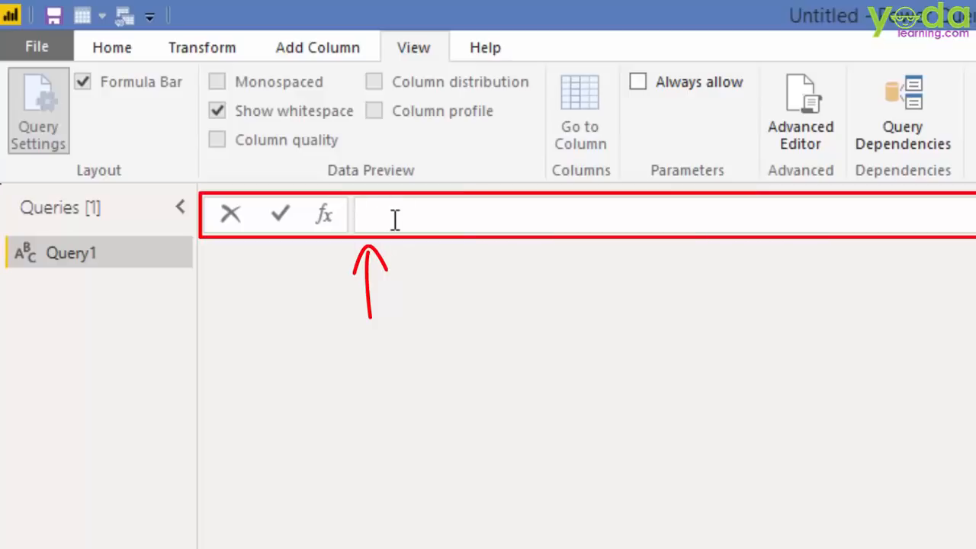
Set Query1's formula to = #shared to list every shared M function and value
type("=")
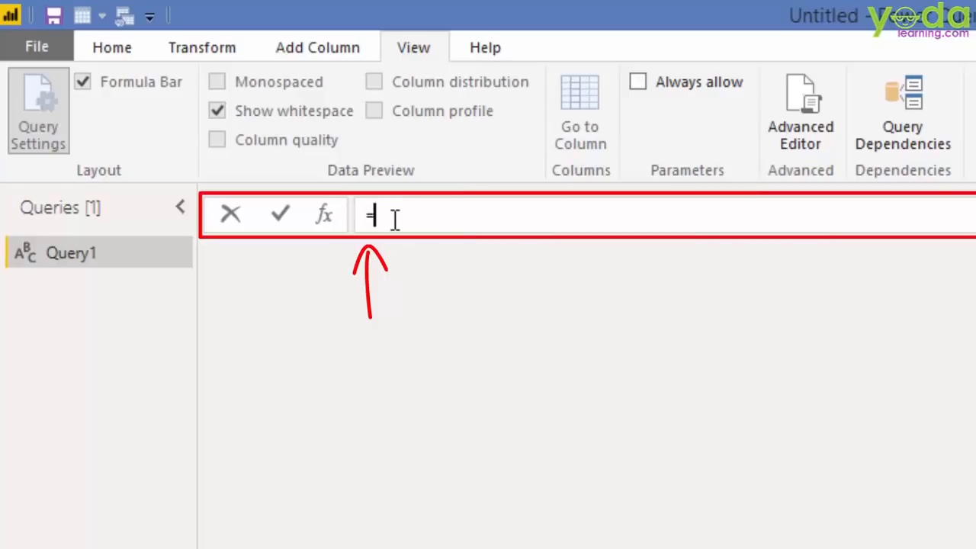
type("#")
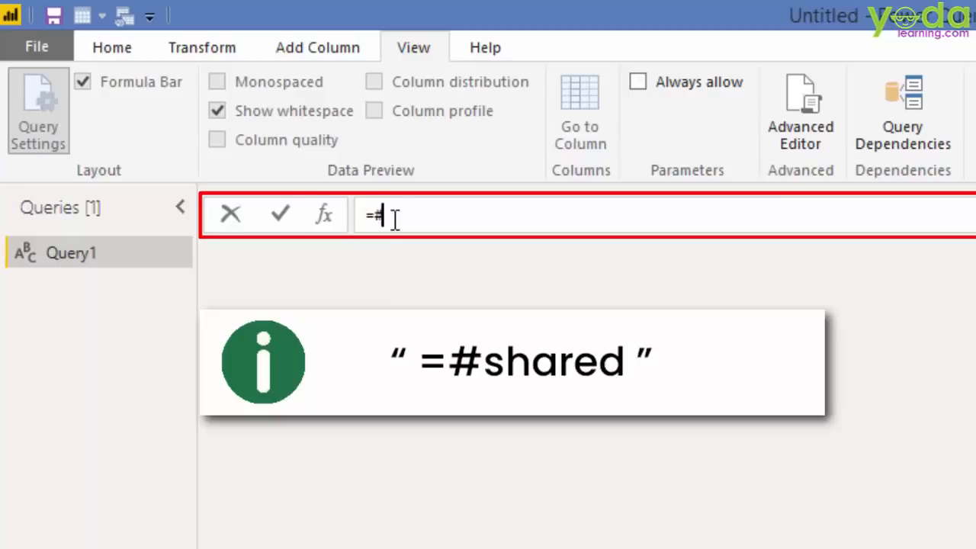
type("shared")
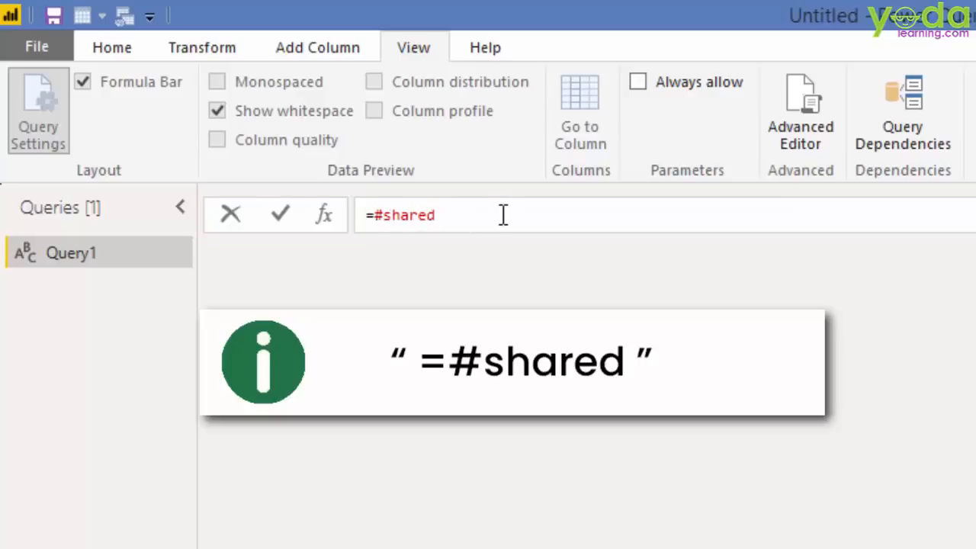
key("Enter")
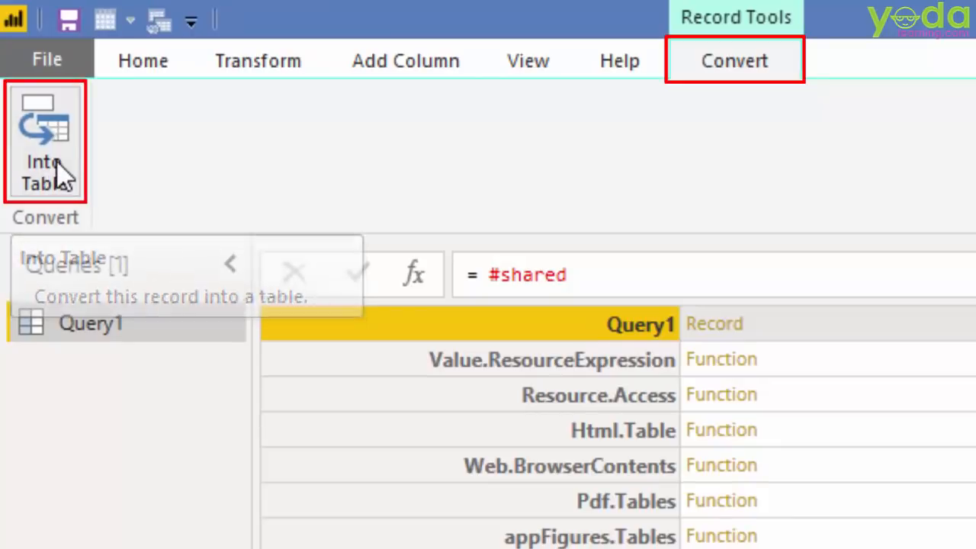
Convert the #shared record into a Name/Value table sorted ascending by Name
left_click(46, 140)
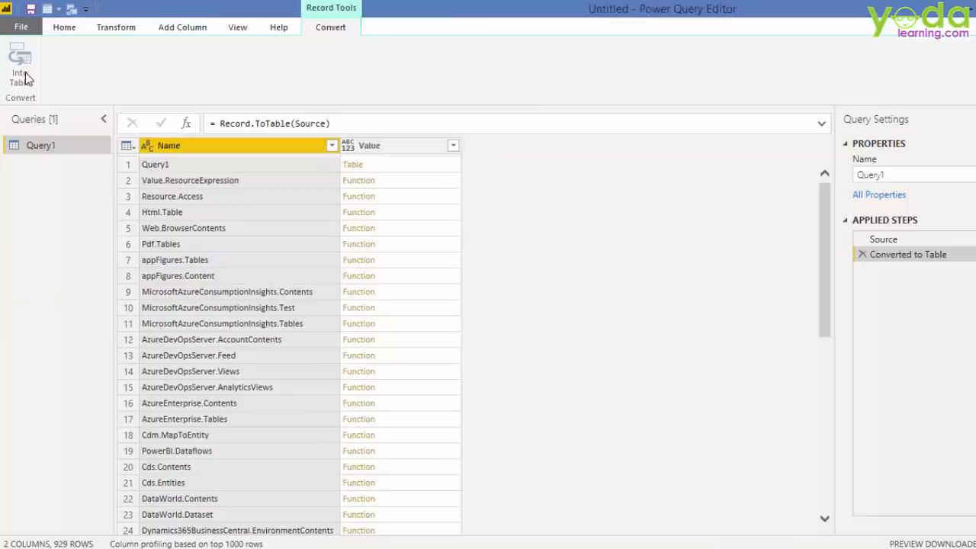
left_click(64, 28)
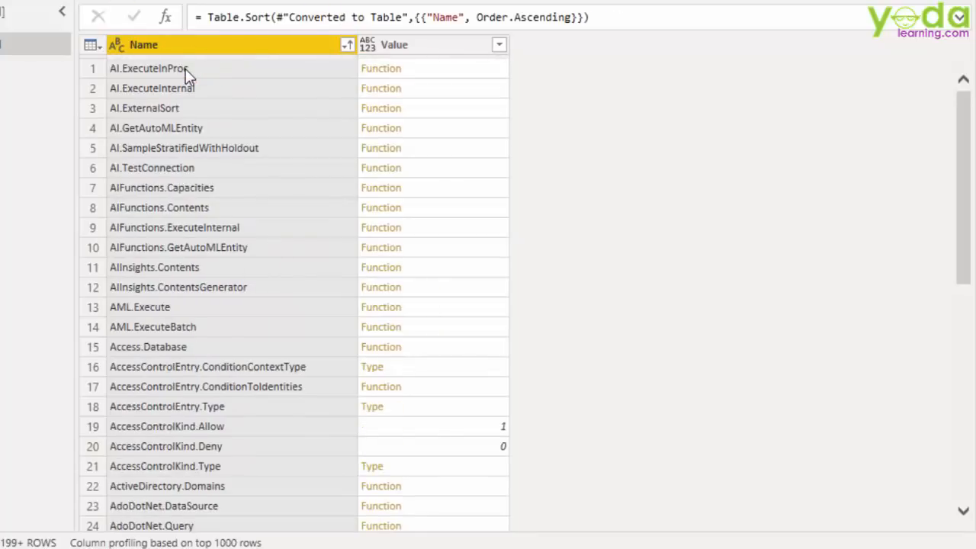
mouse_move(256, 67)
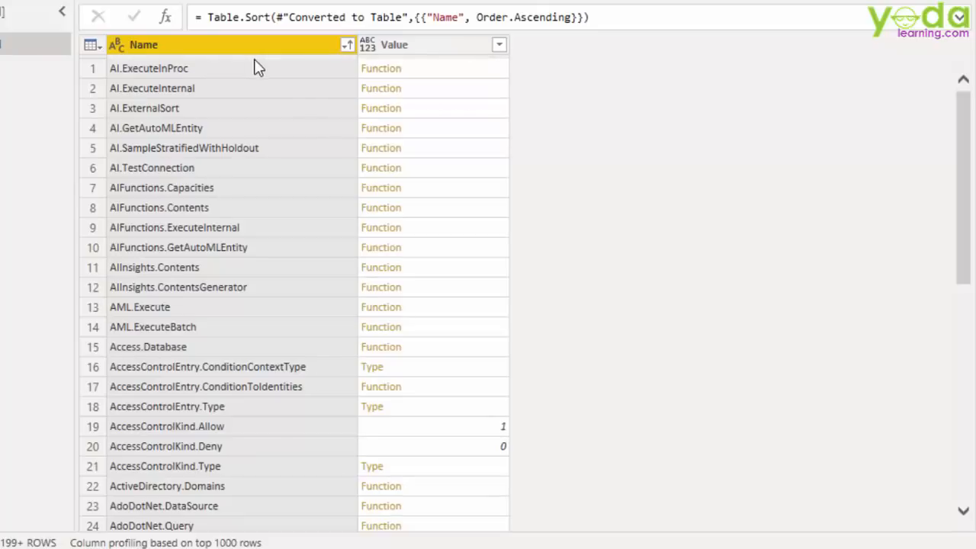
Filter the Name column with a Text Contains 'Join' condition
left_click(348, 45)
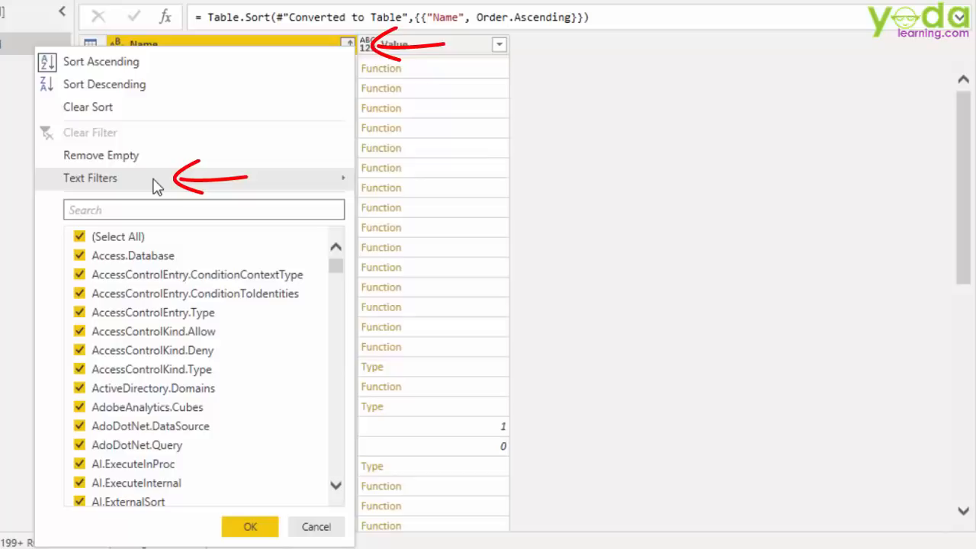
left_click(90, 177)
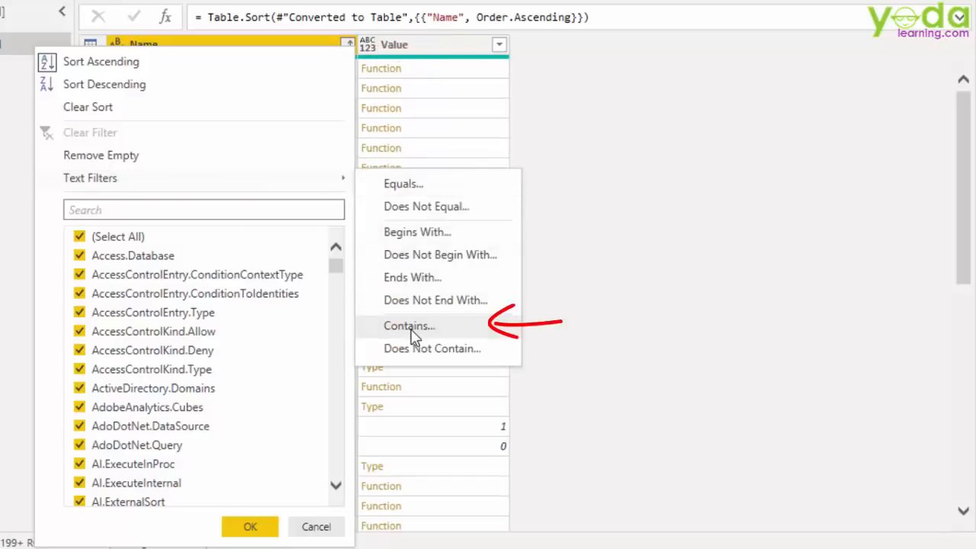
left_click(409, 326)
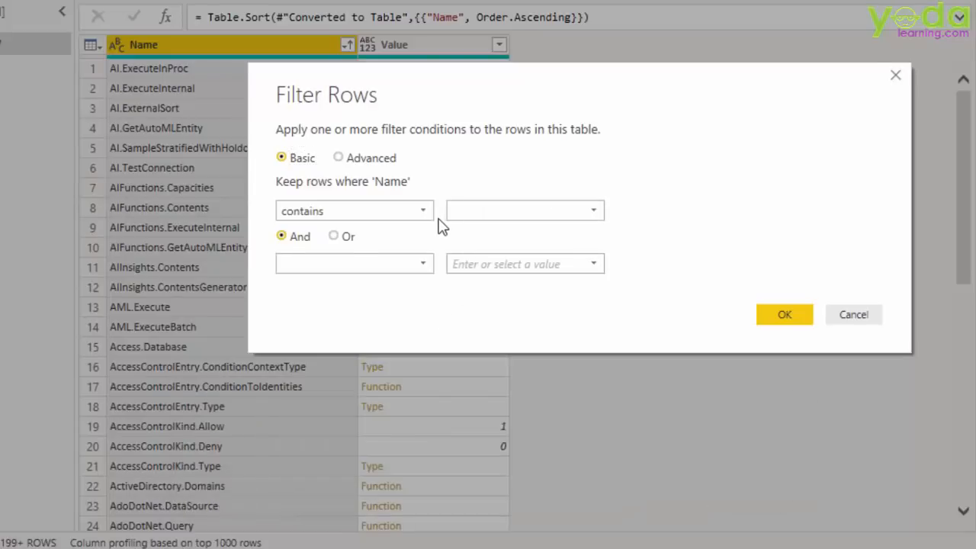
type("join")
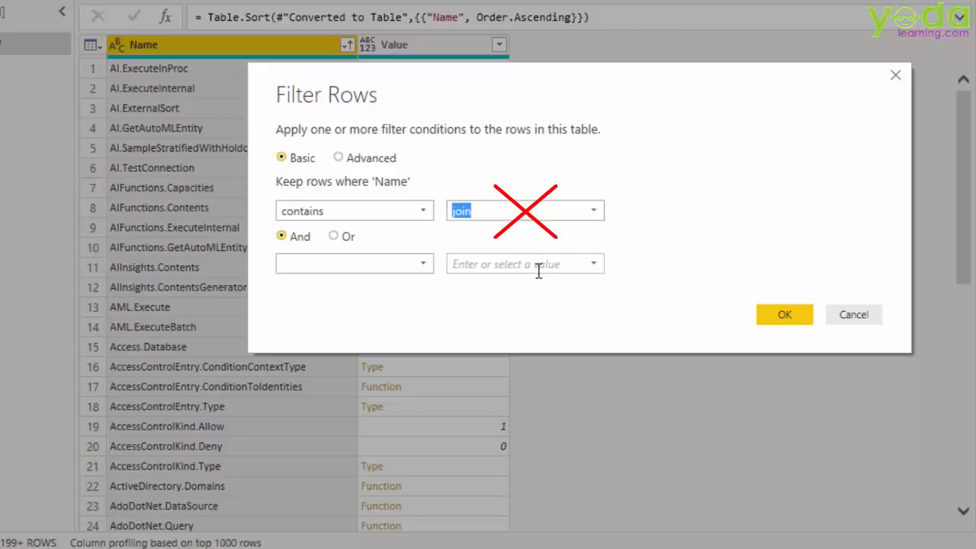
type("J")
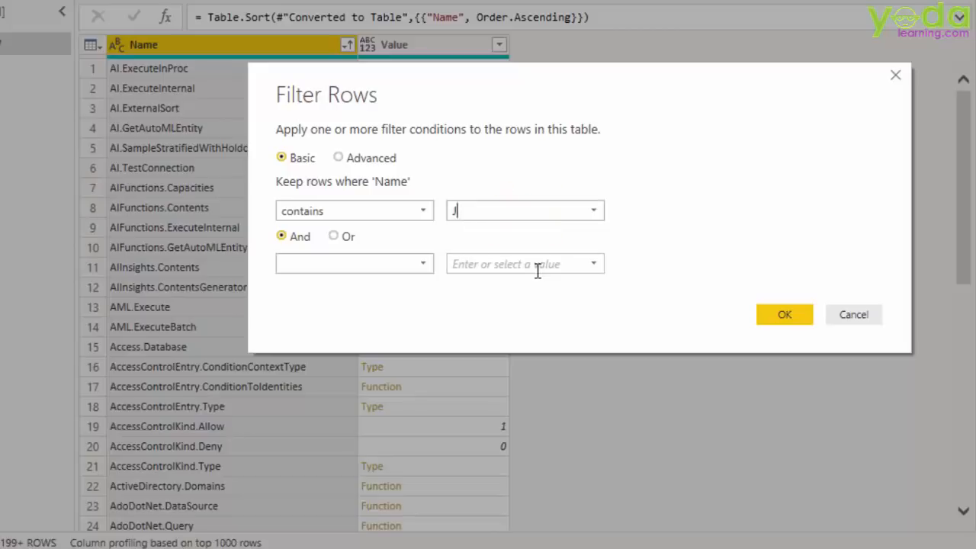
type("oin")
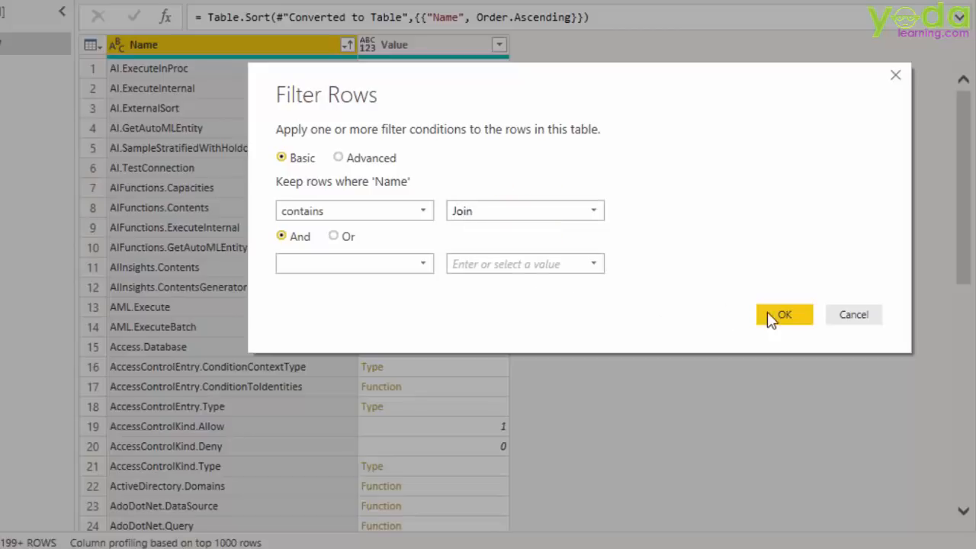
left_click(784, 314)
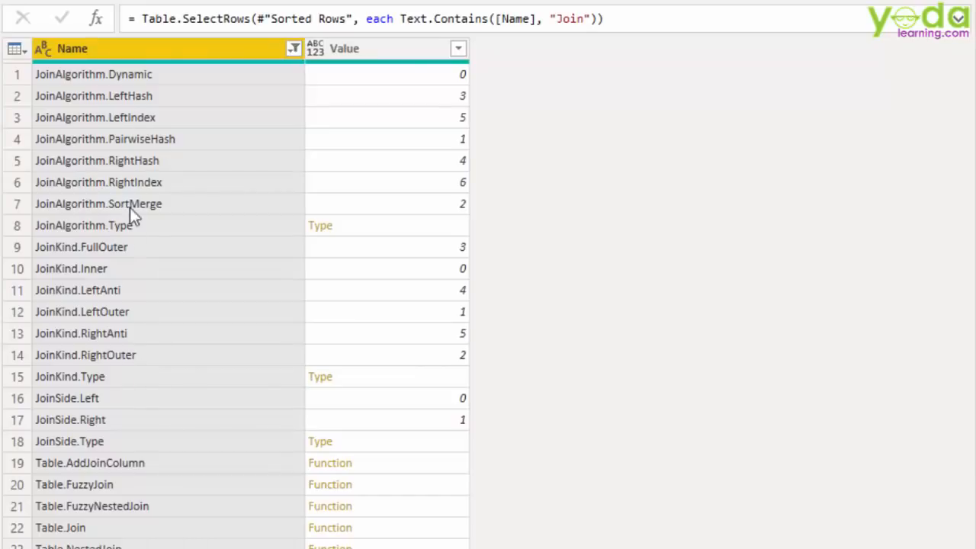
mouse_move(131, 95)
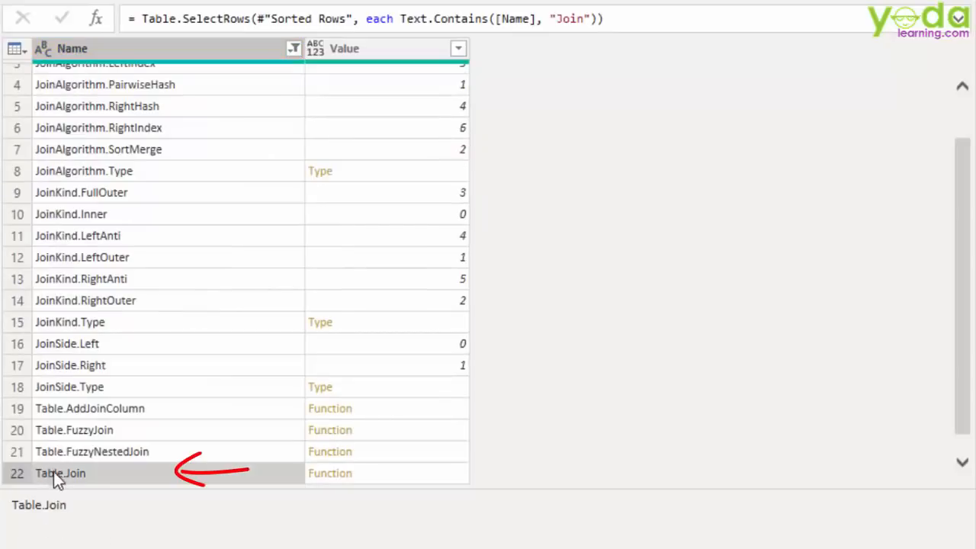
mouse_move(79, 476)
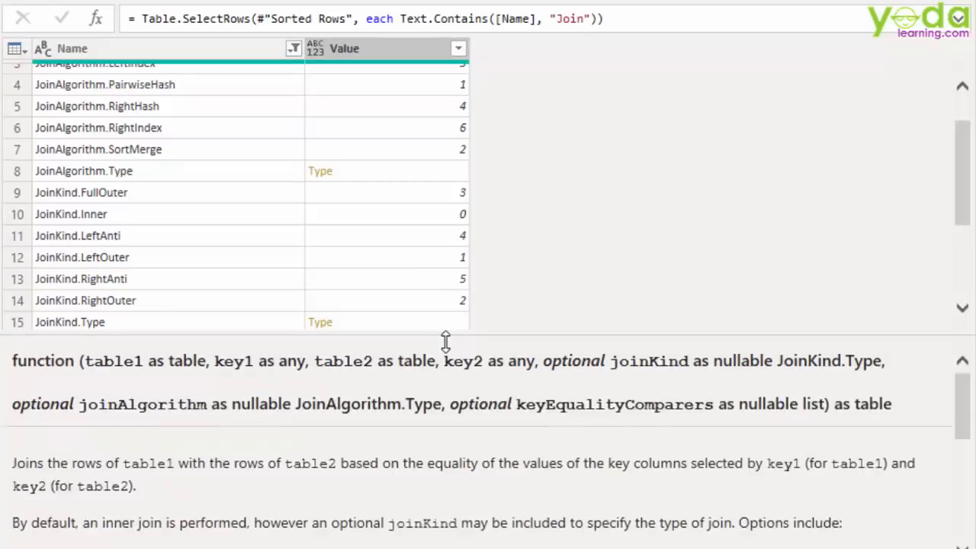
Scroll through Table.Join's documentation, signature and inner-join example
scroll("down", 3)
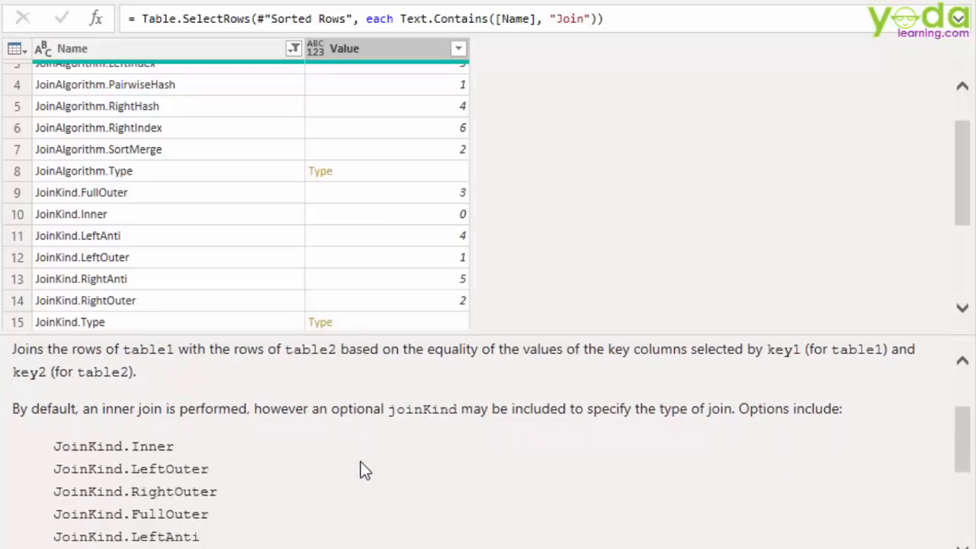
scroll("down", 3)
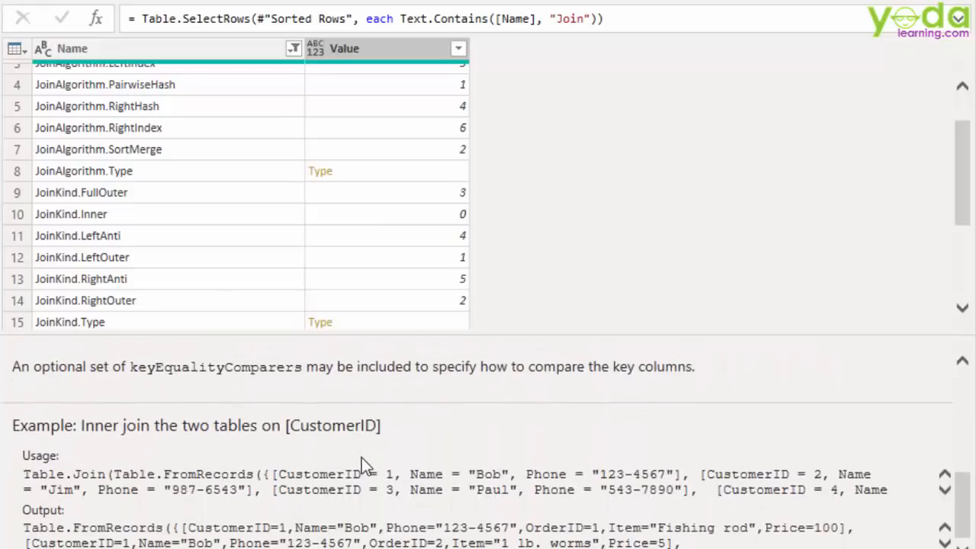
scroll("down", 3)
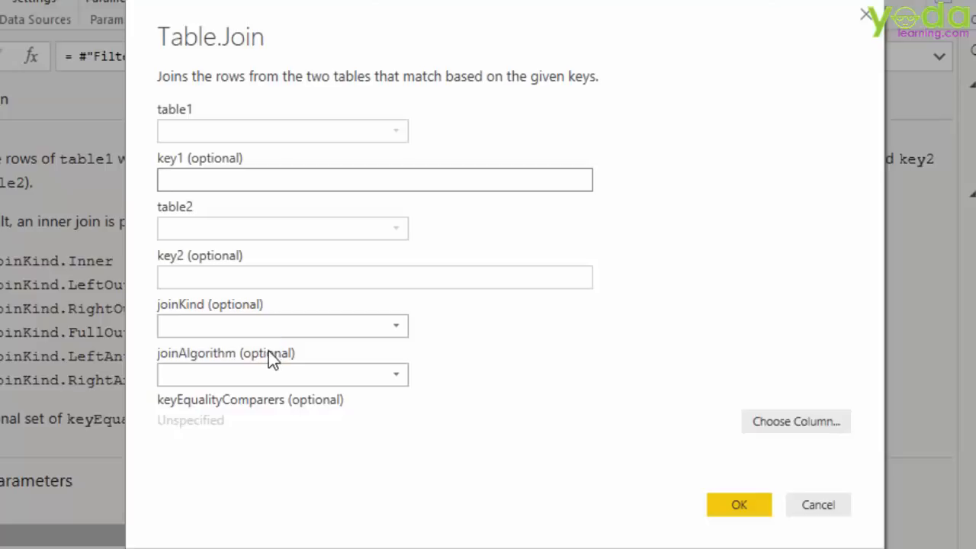
Place the cursor in the key1 field of the Table.Join parameter dialog
left_click(373, 180)
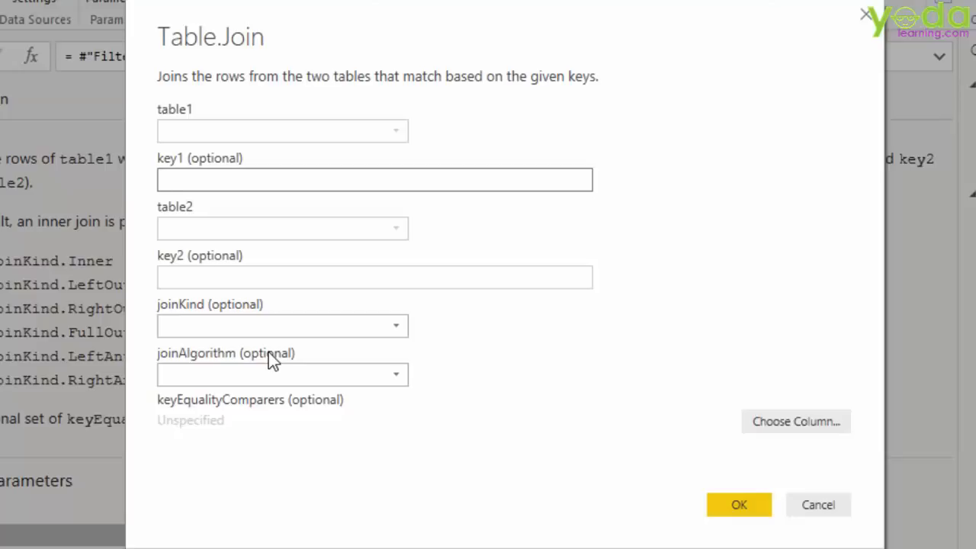
left_click(374, 180)
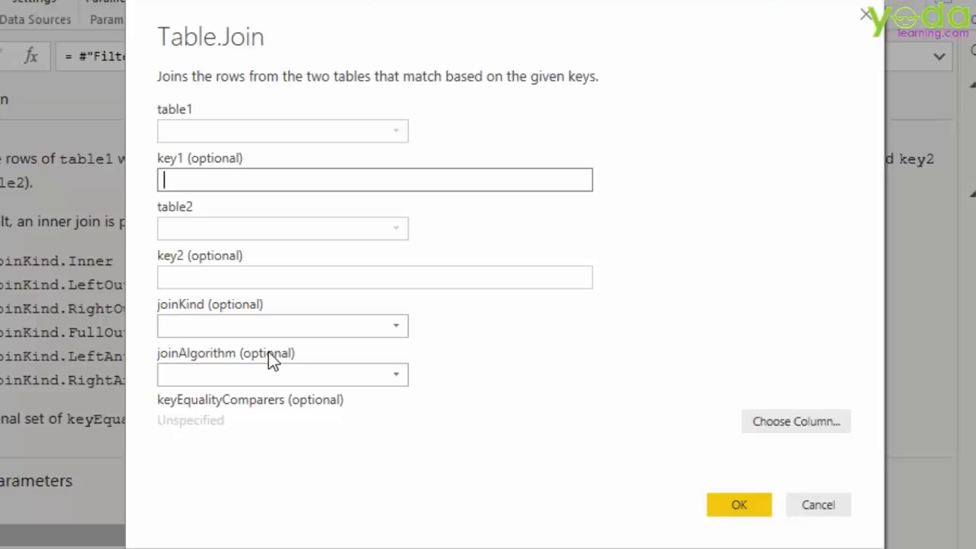